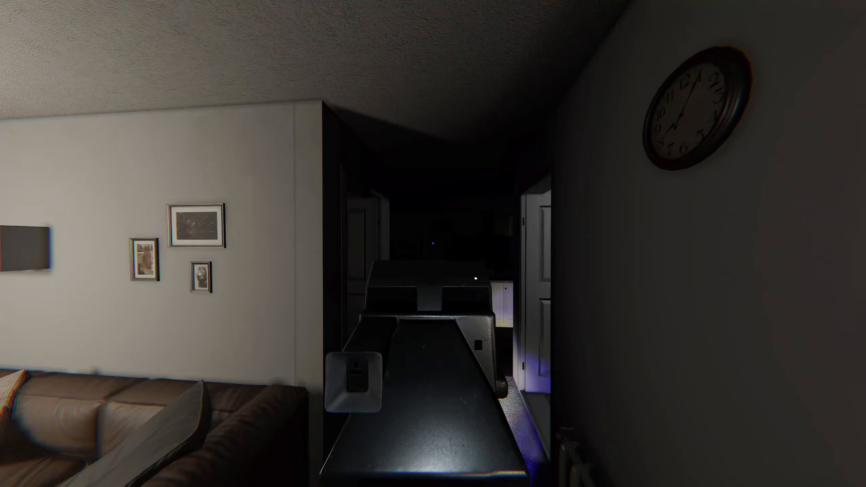
mouse_move(432, 243)
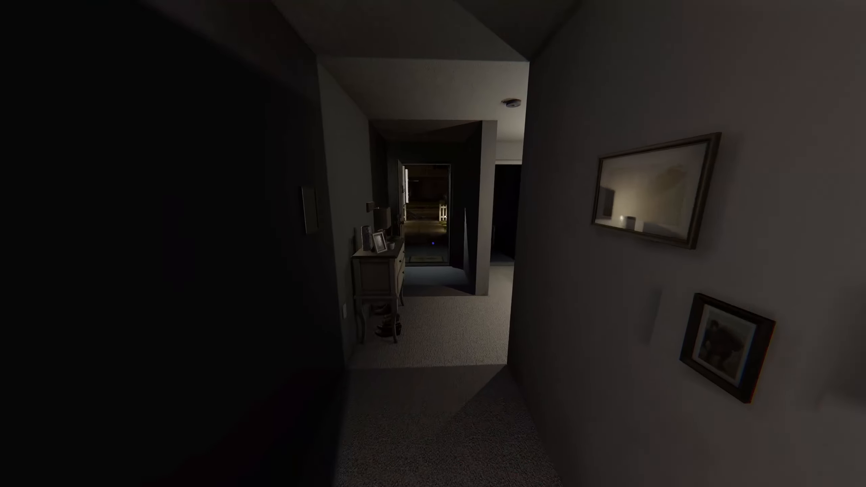
mouse_move(433, 244)
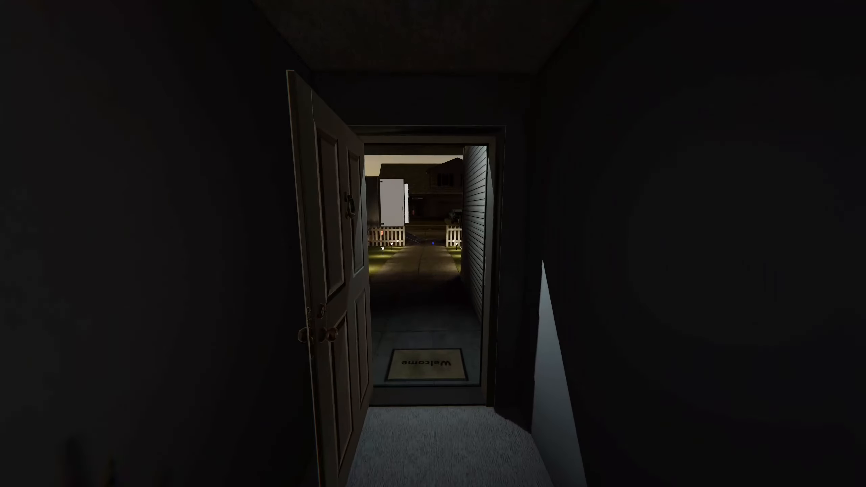
Walk down the hallway and out the front door onto the lit path
key(w)
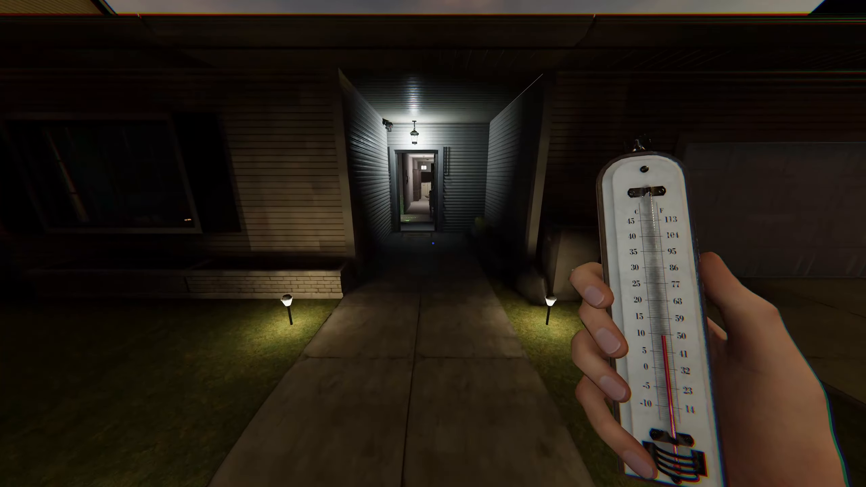
key(w)
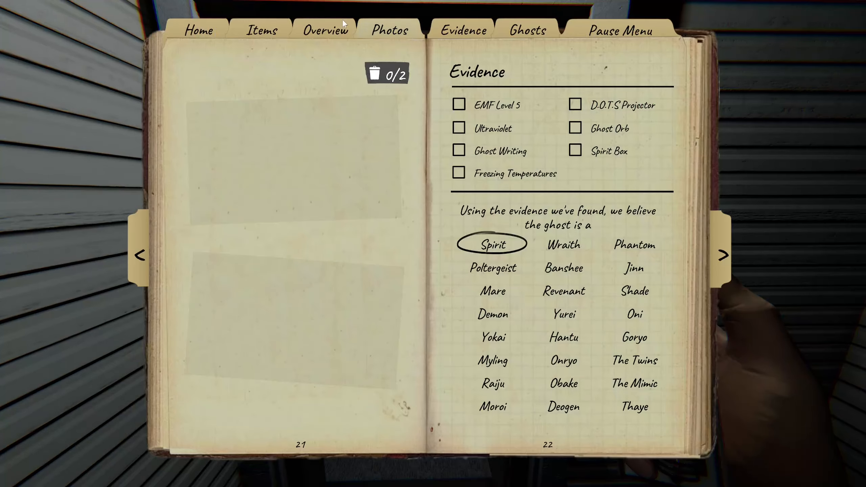
Check the still-empty journal Evidence page, then walk through the house to the garage
click(389, 31)
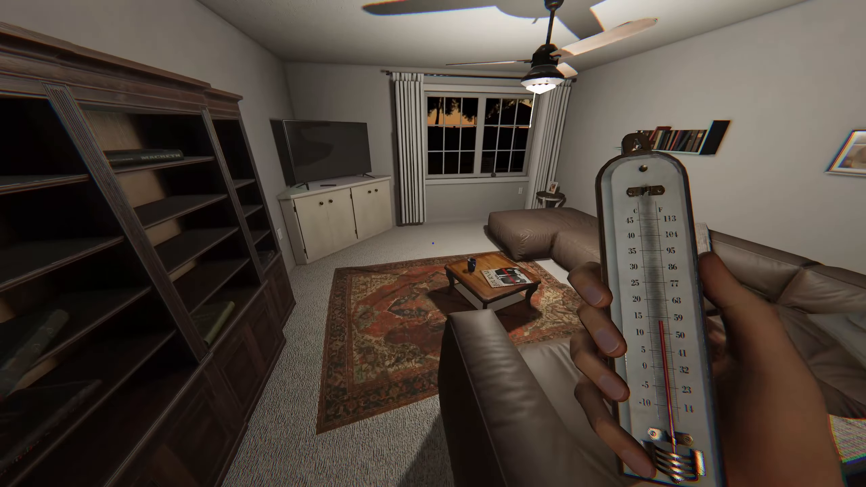
mouse_move(433, 243)
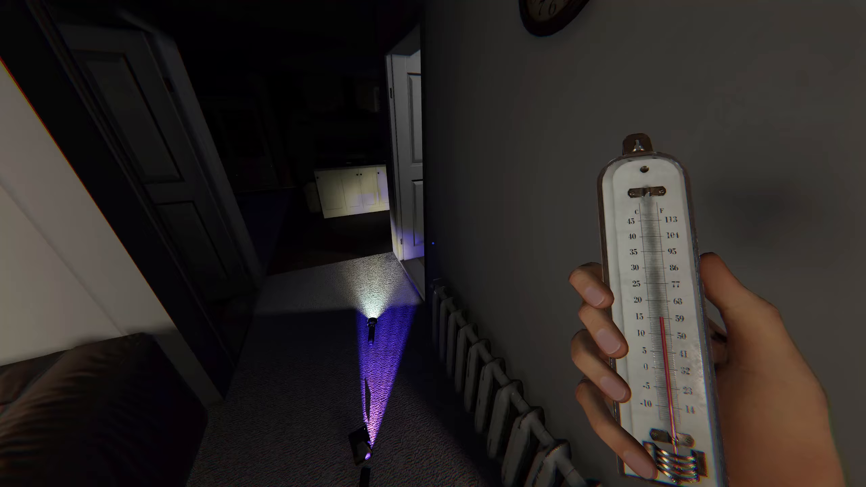
mouse_move(433, 243)
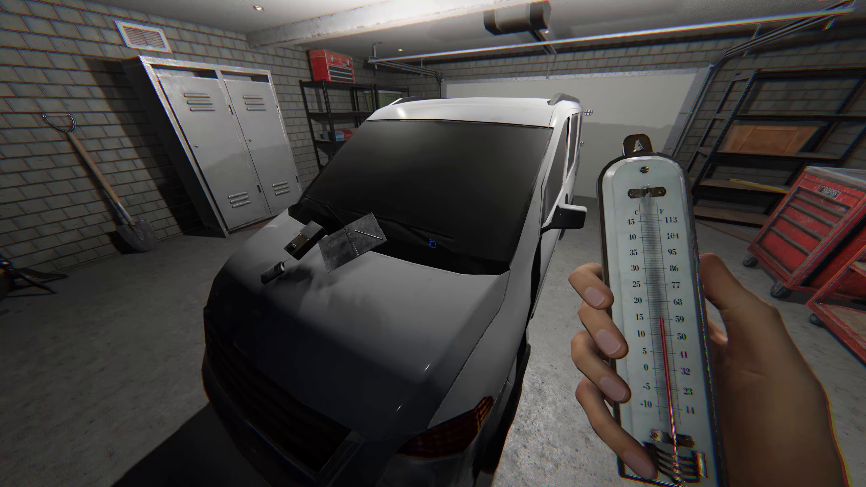
mouse_move(433, 244)
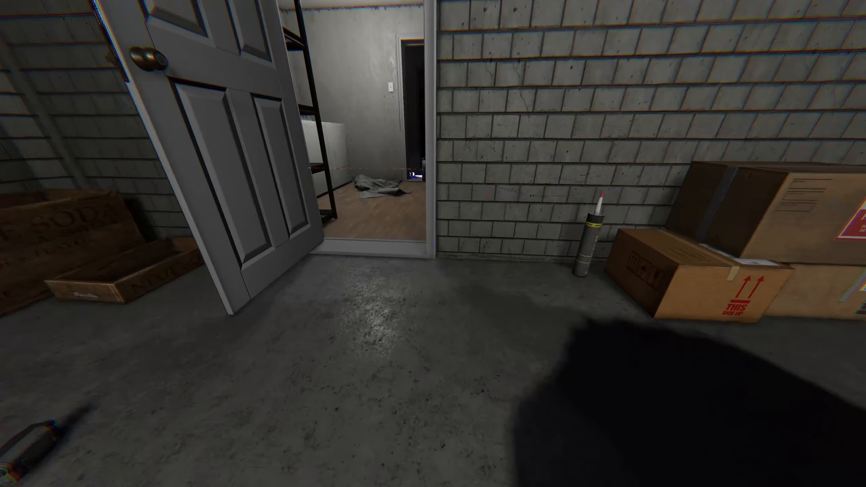
mouse_move(433, 243)
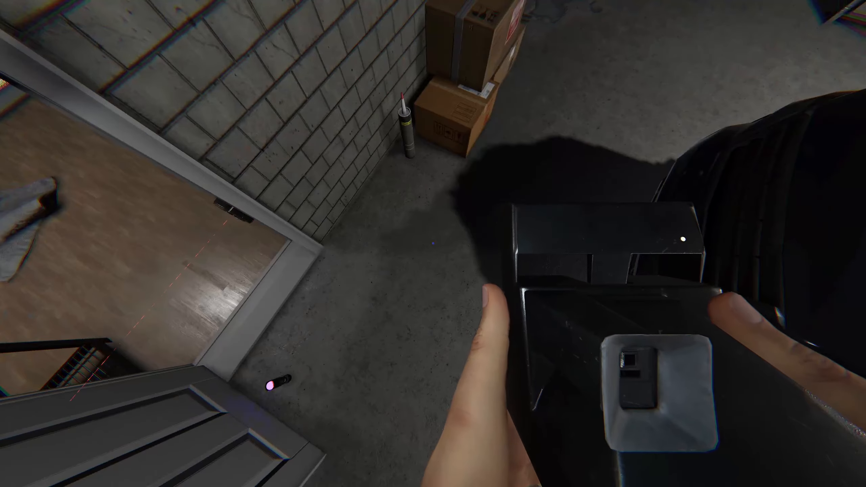
mouse_move(433, 243)
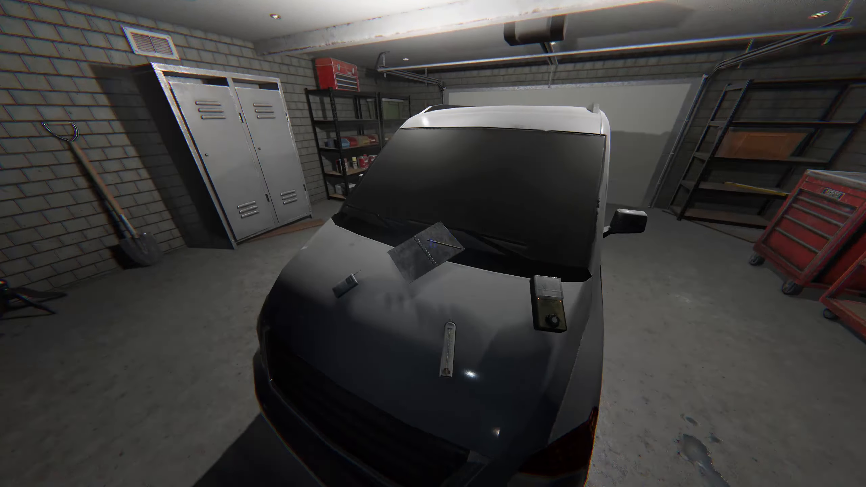
mouse_move(433, 243)
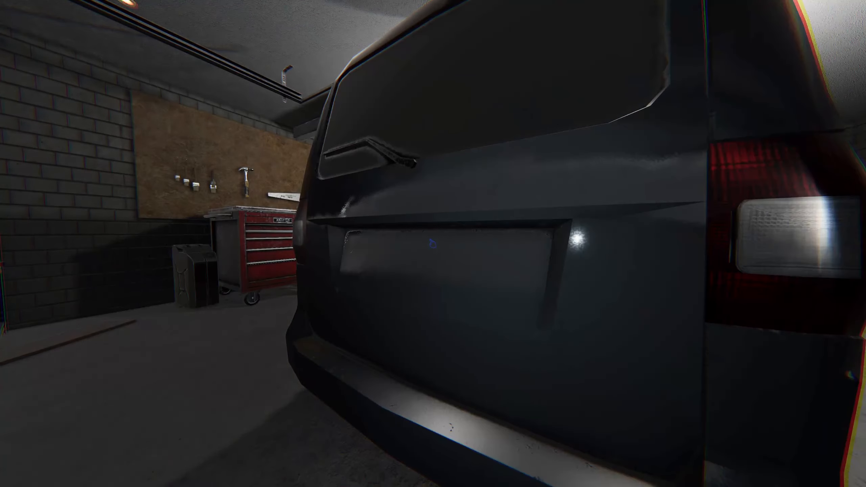
mouse_move(433, 243)
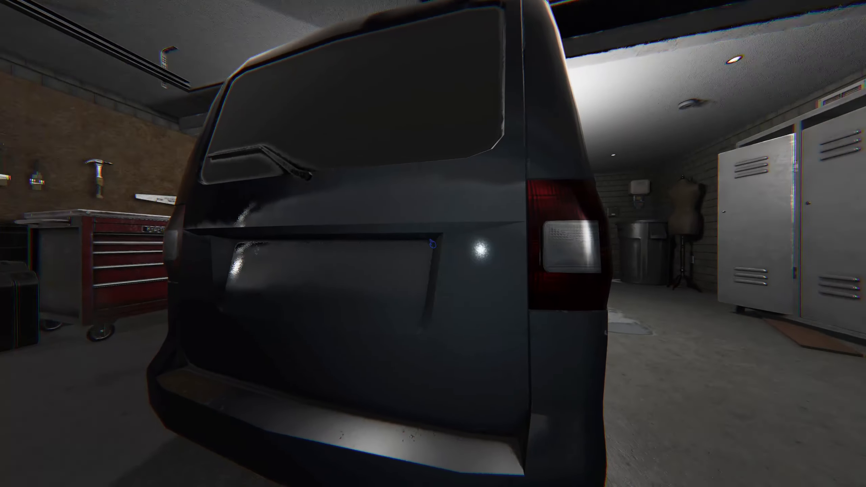
mouse_move(433, 244)
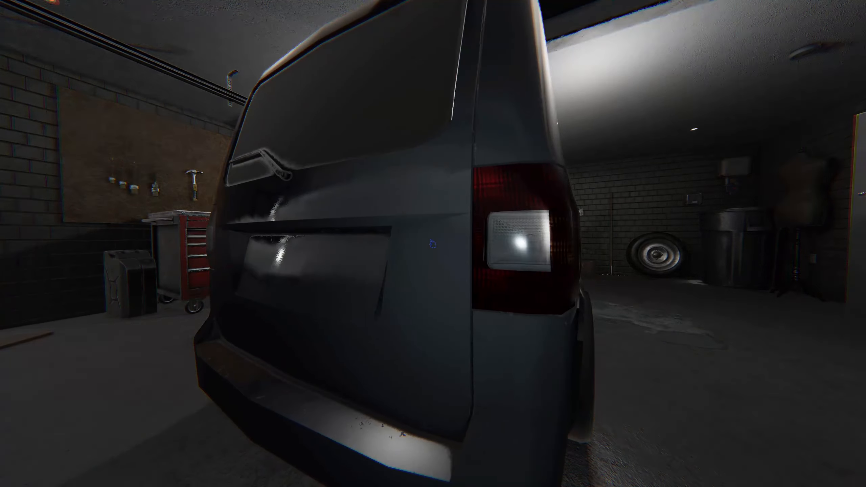
mouse_move(433, 244)
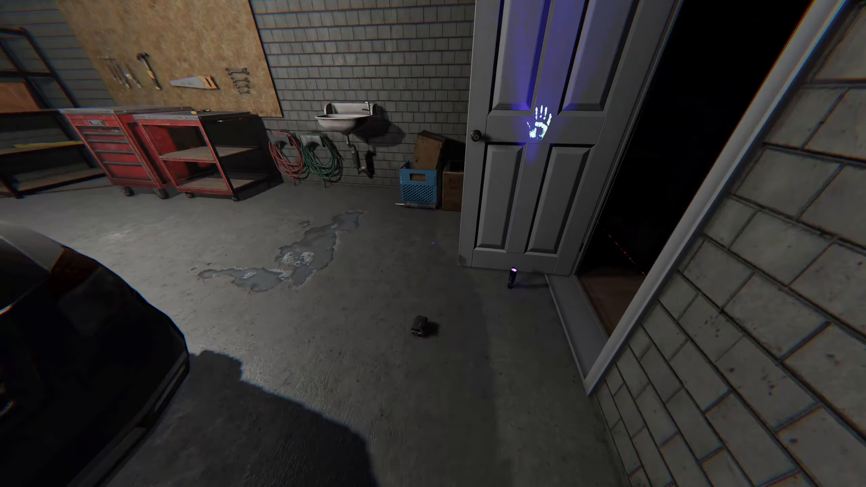
mouse_move(432, 244)
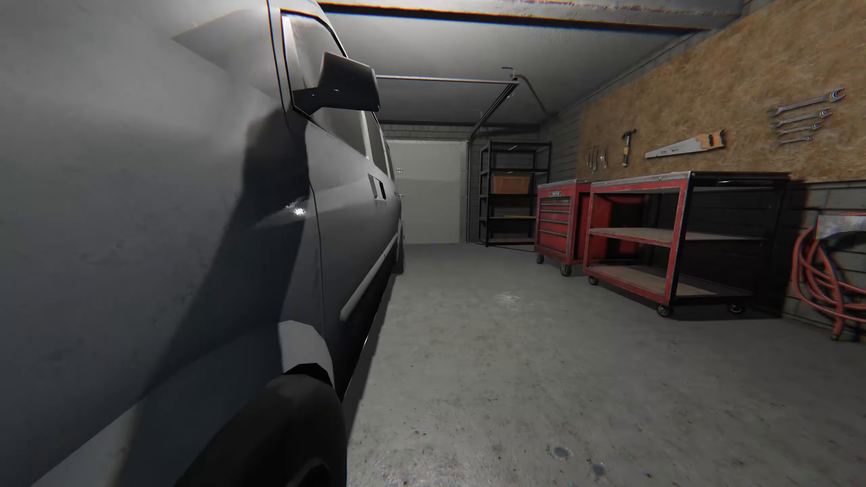
mouse_move(432, 243)
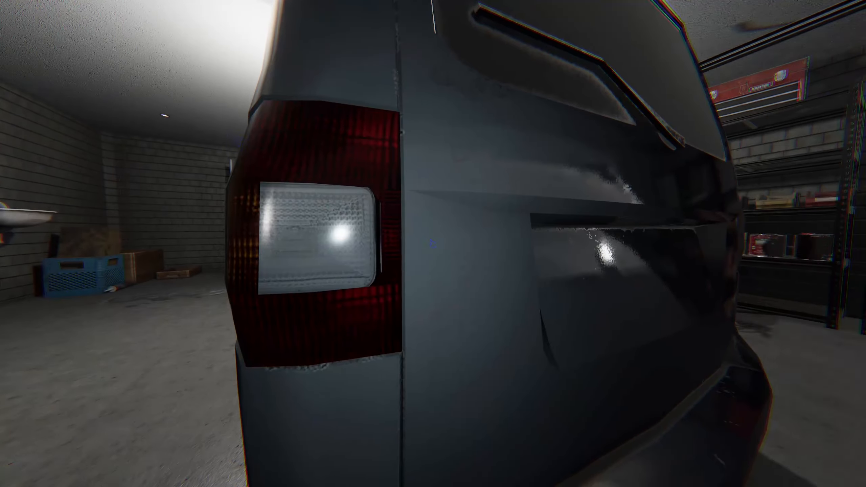
mouse_move(433, 243)
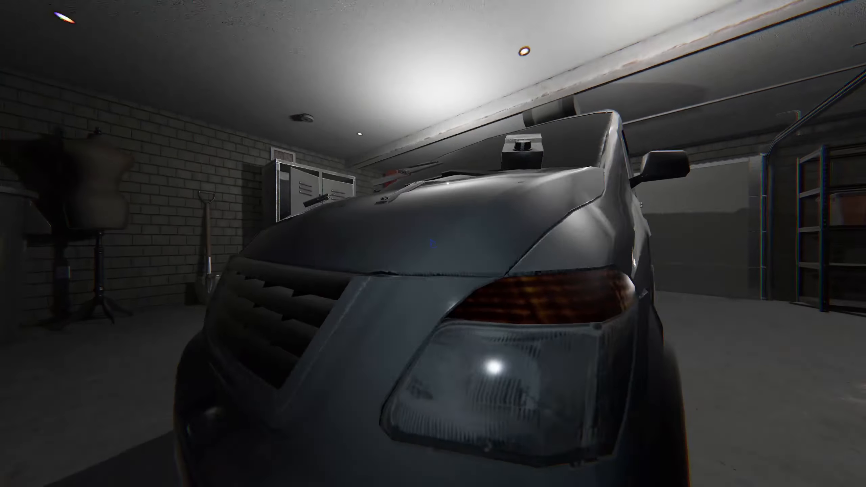
mouse_move(433, 243)
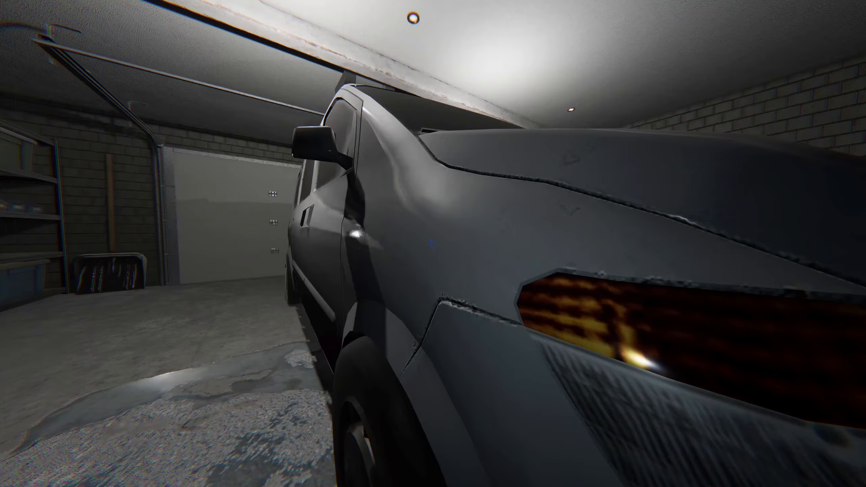
mouse_move(433, 243)
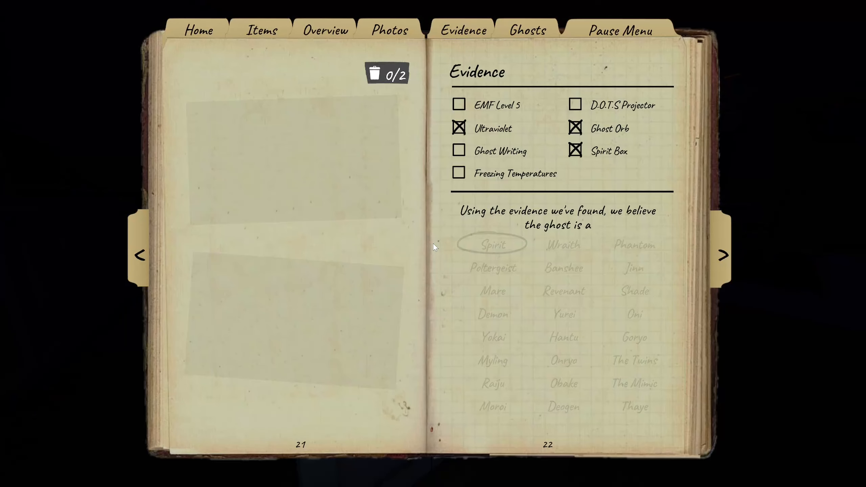
Untick Ghost Orb and Spirit Box, leaving only Ultraviolet marked as evidence
click(574, 128)
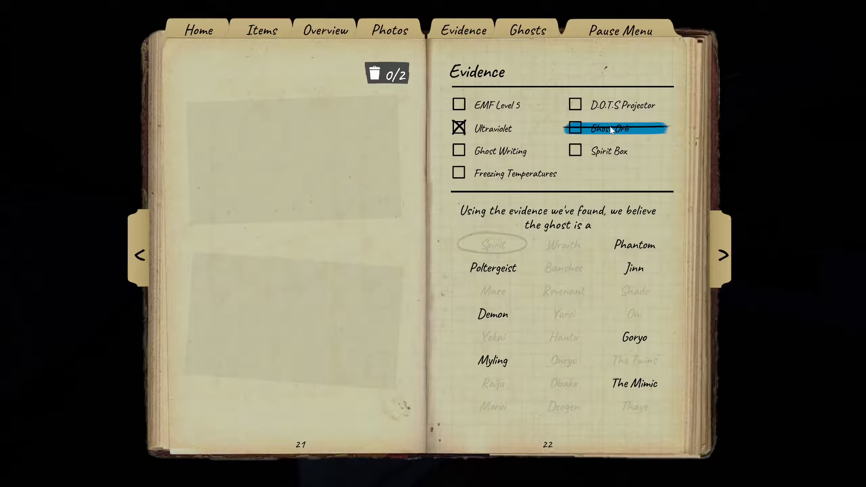
click(576, 127)
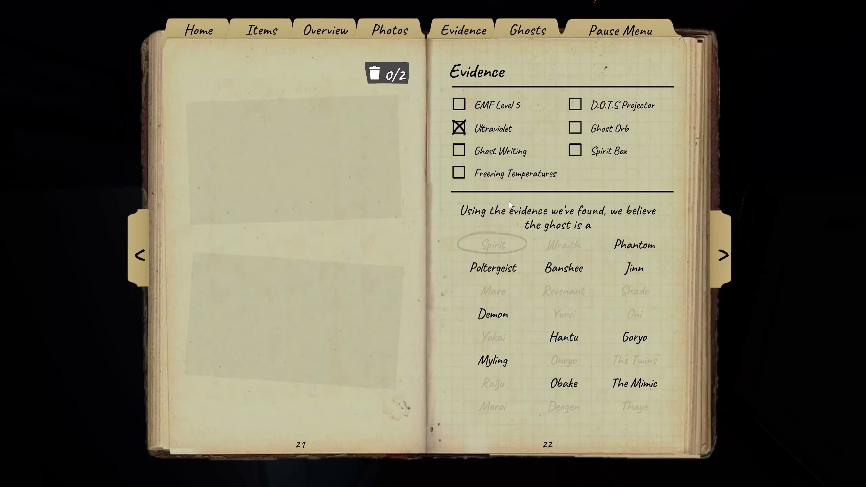
mouse_move(633, 175)
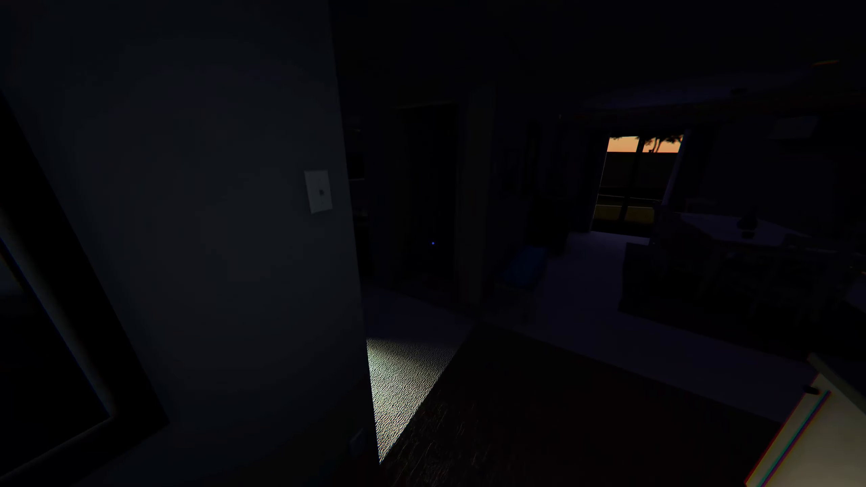
Explore the dark rooms with the flashlight, then bring up the Ultraviolet-only Evidence page
click(316, 195)
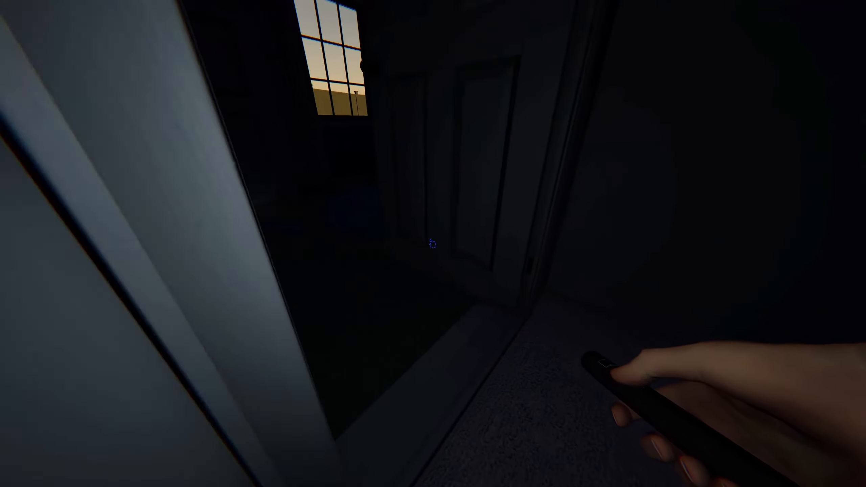
mouse_move(433, 243)
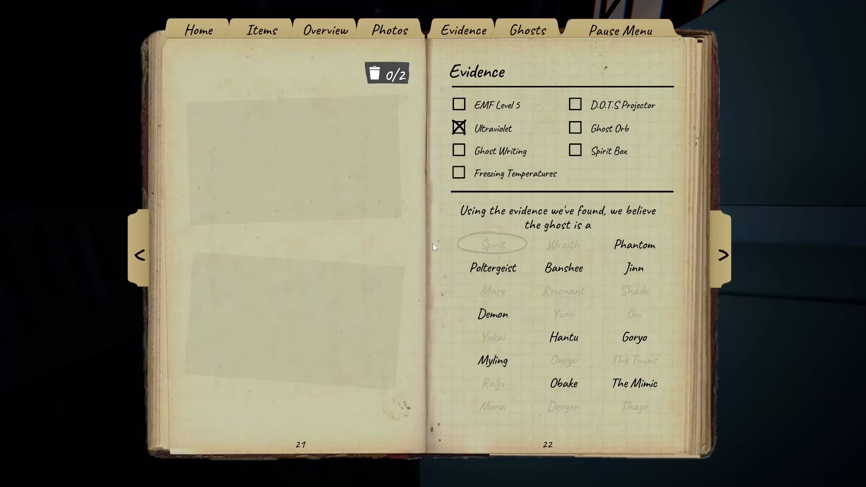
Close the journal and walk into the kitchen
click(491, 267)
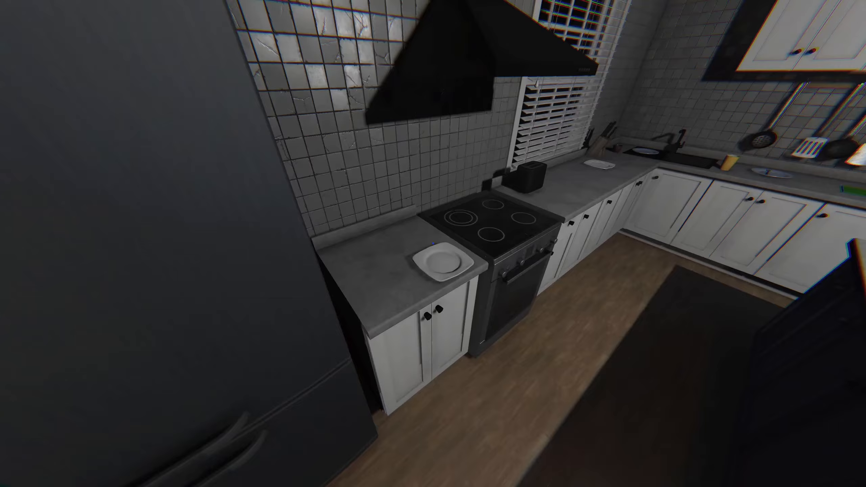
mouse_move(433, 243)
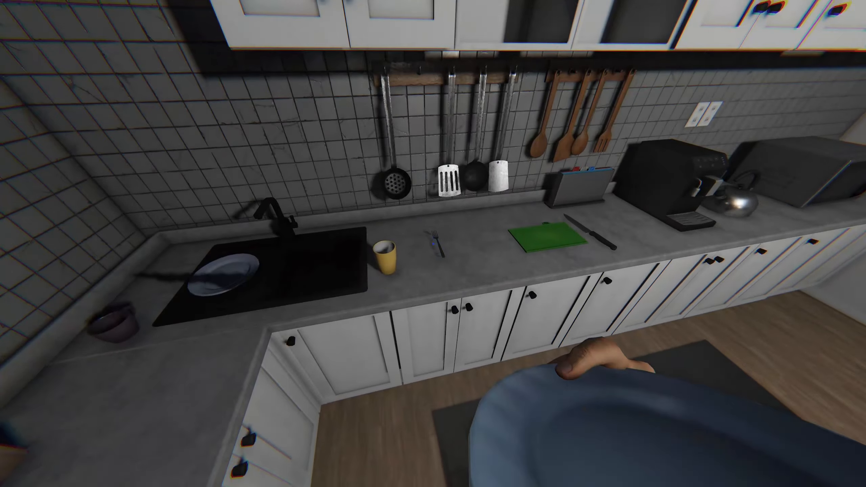
mouse_move(433, 244)
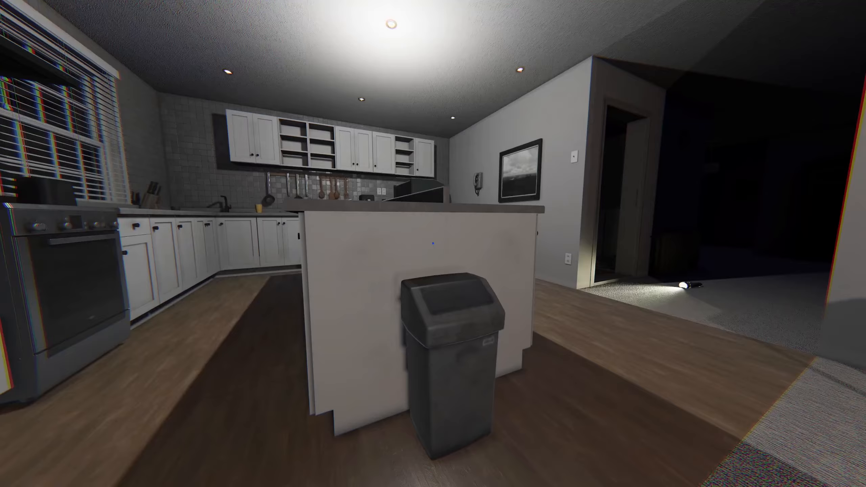
mouse_move(433, 243)
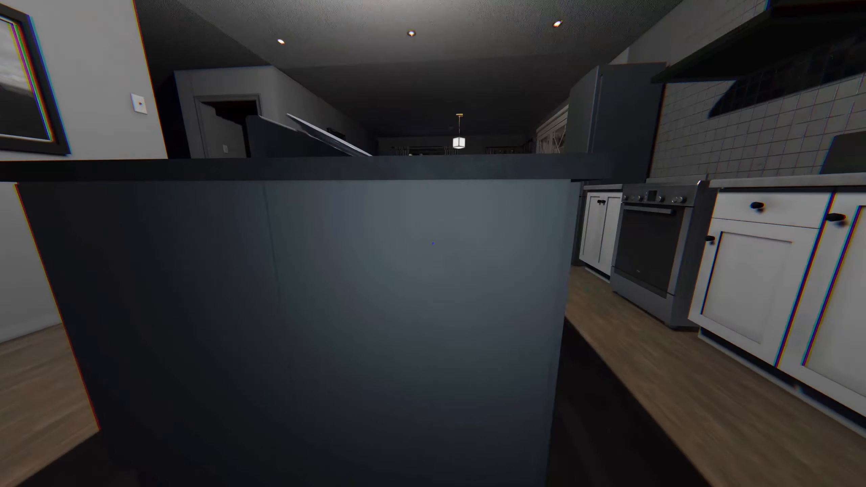
mouse_move(432, 243)
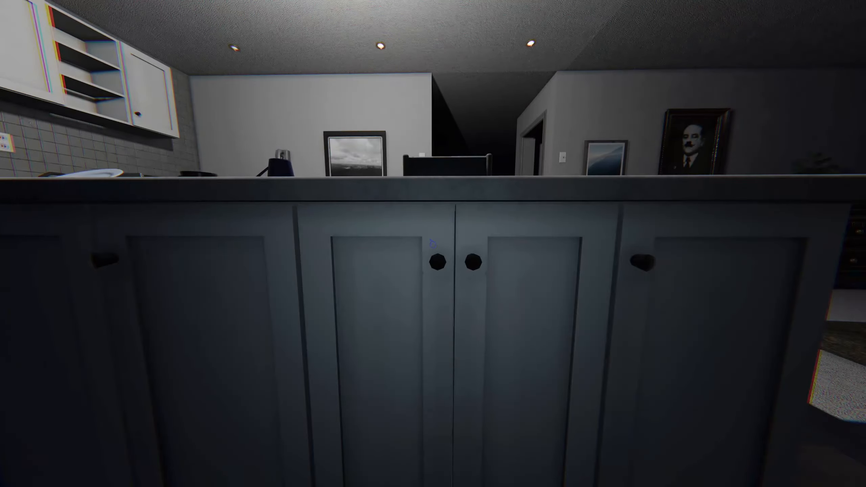
mouse_move(433, 243)
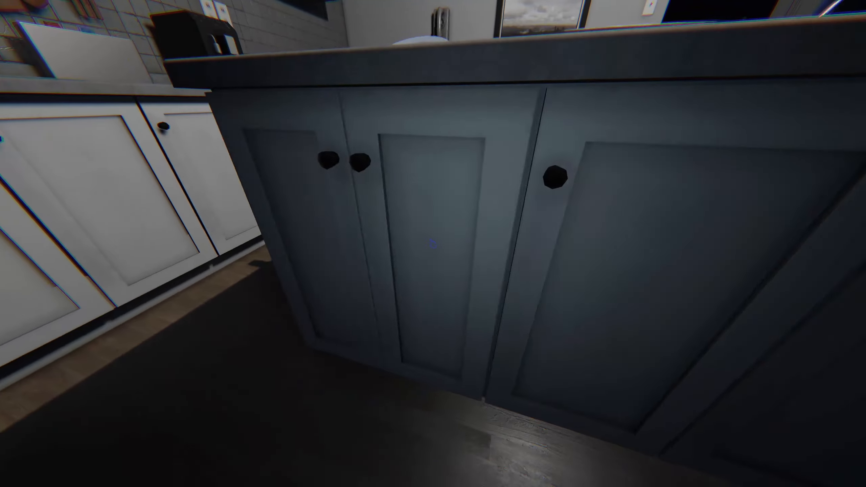
mouse_move(433, 243)
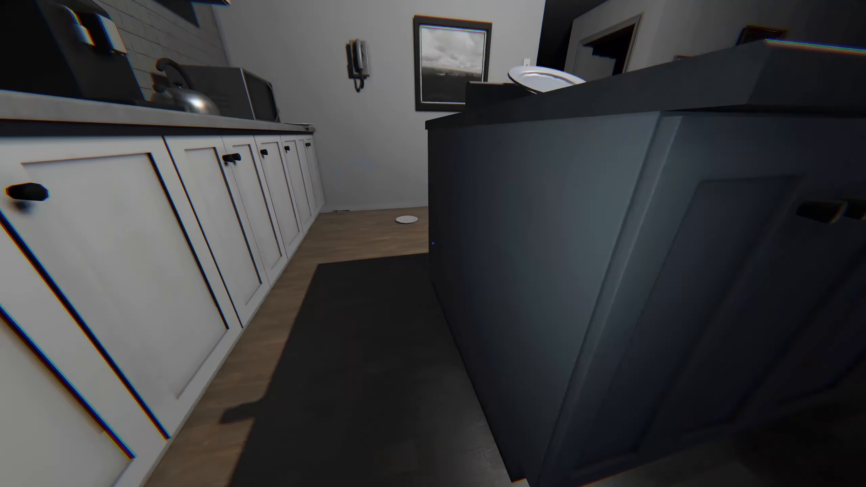
mouse_move(433, 243)
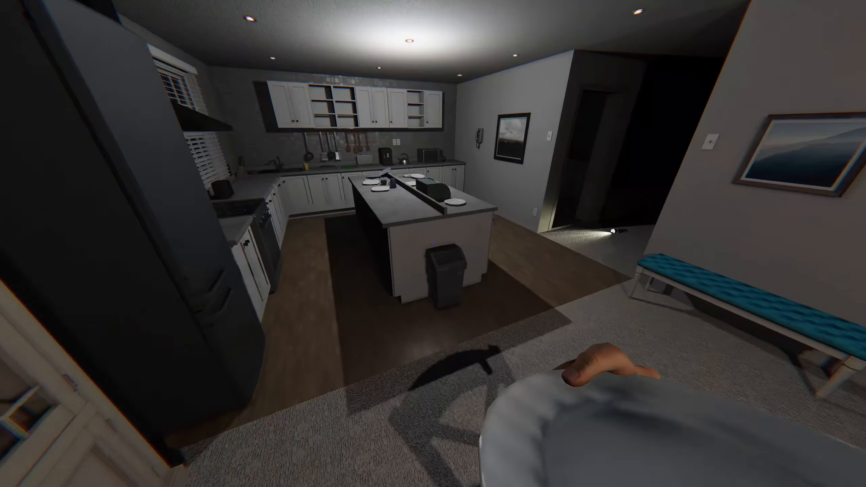
mouse_move(432, 243)
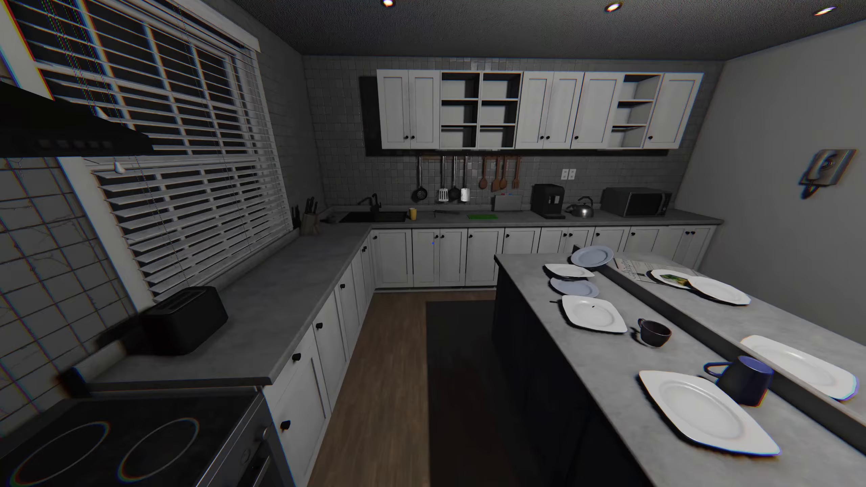
mouse_move(433, 244)
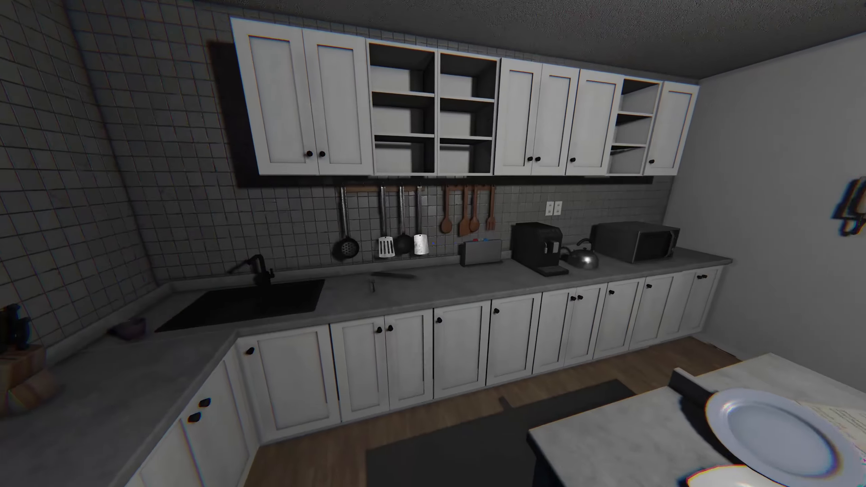
mouse_move(433, 244)
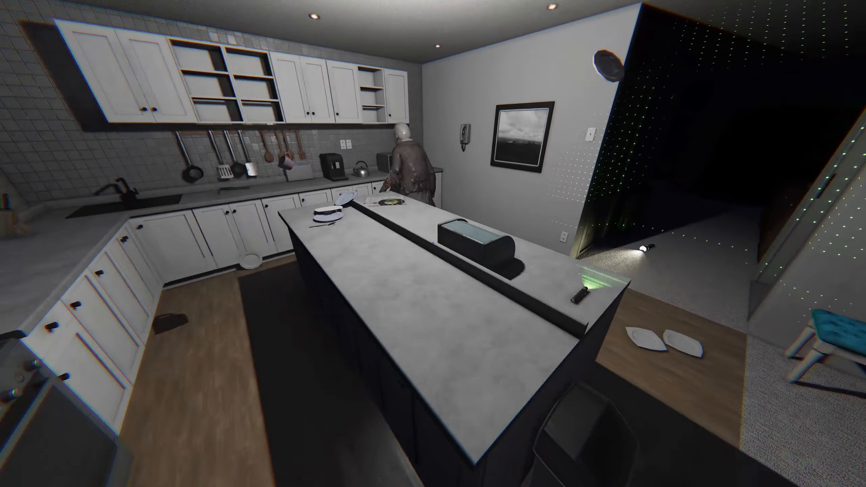
mouse_move(433, 244)
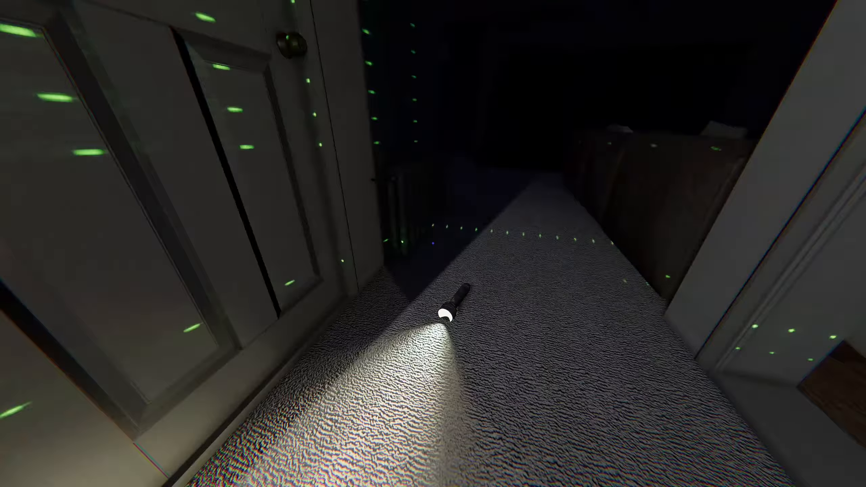
Watch the ghost appear by the kitchen counter, then reopen the journal in the hallway
key(j)
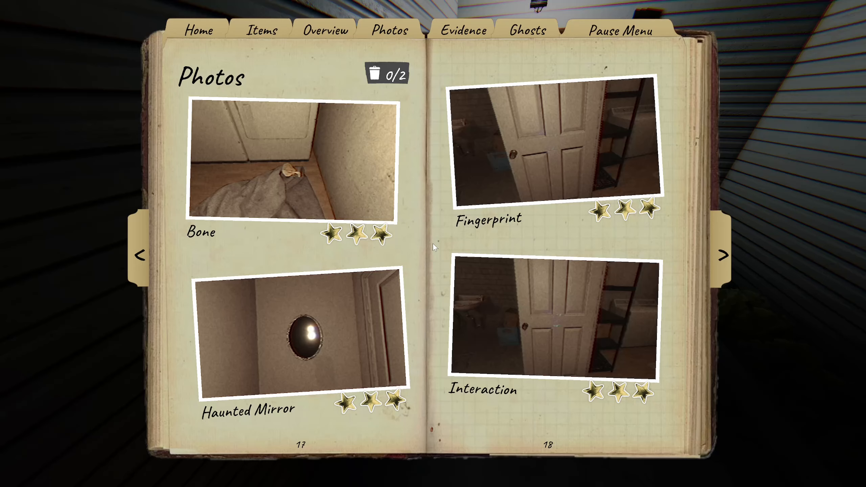
Flip through the photos, then cross out Freezing Temperatures and tick Spirit Box
click(723, 255)
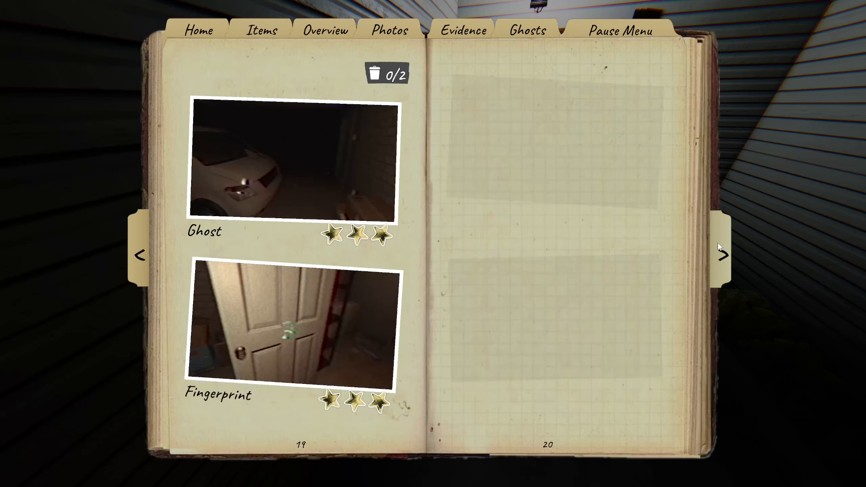
click(462, 31)
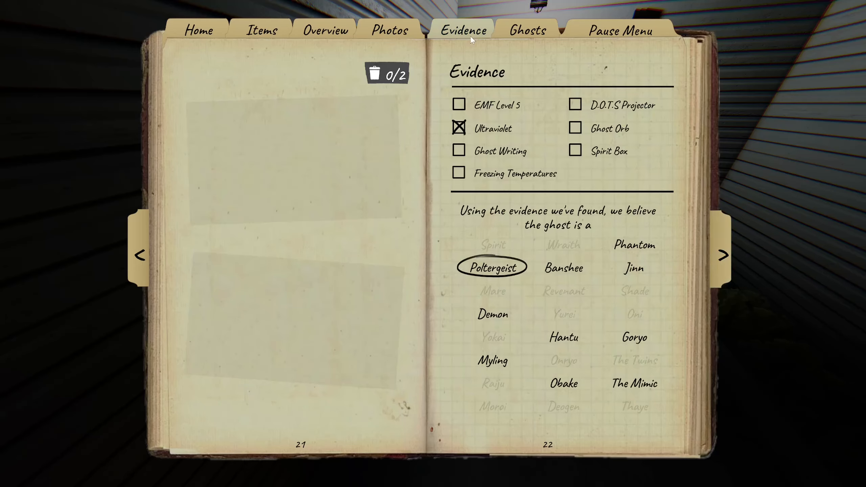
click(563, 268)
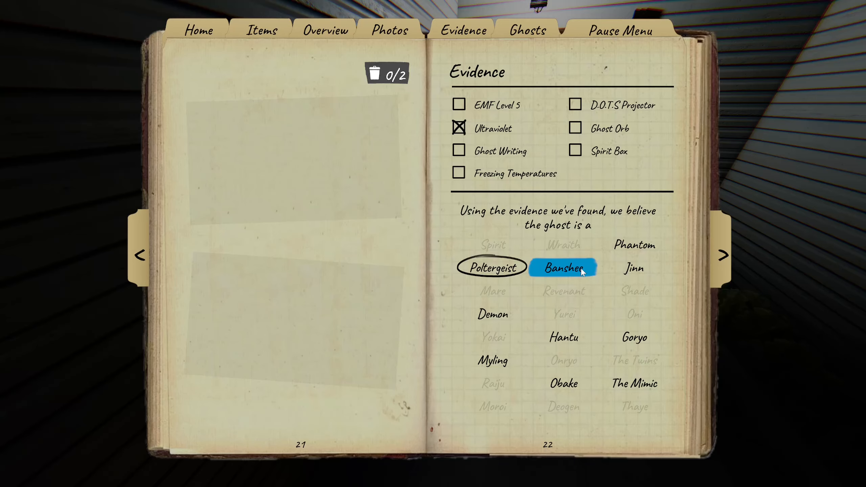
mouse_move(576, 274)
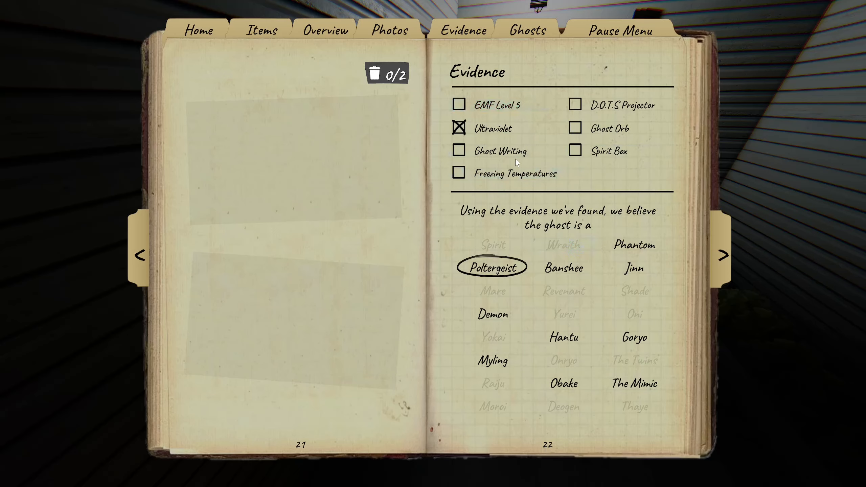
click(458, 172)
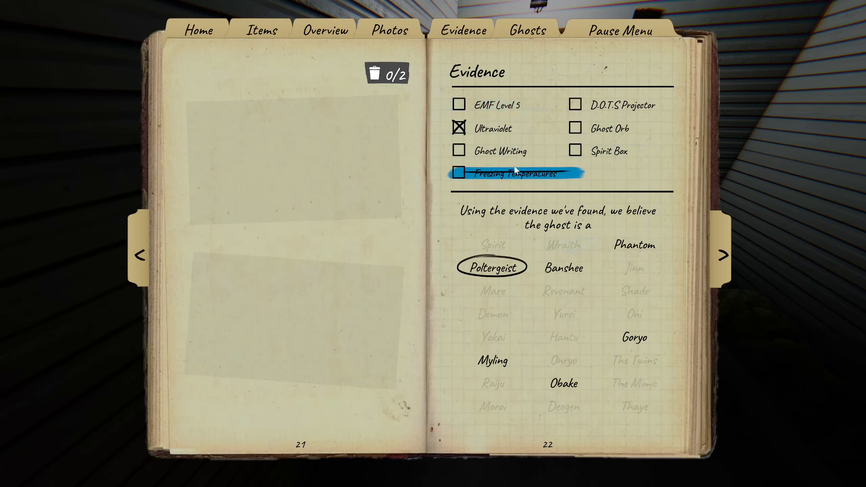
click(575, 151)
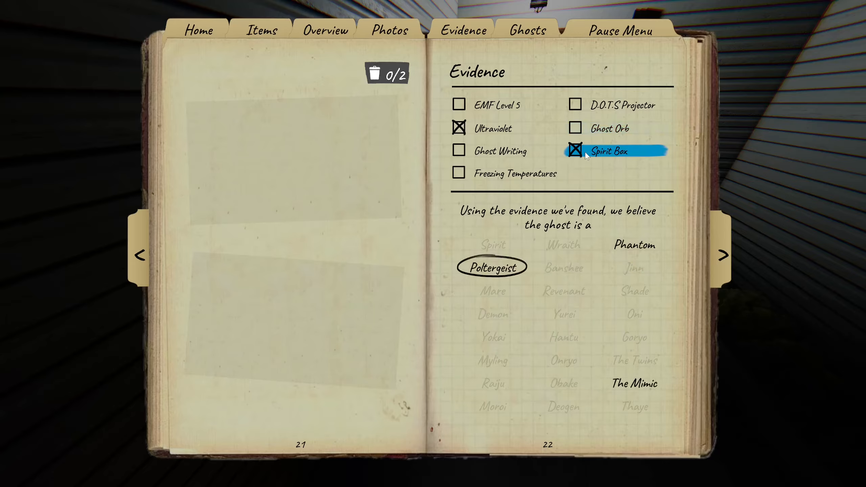
click(574, 149)
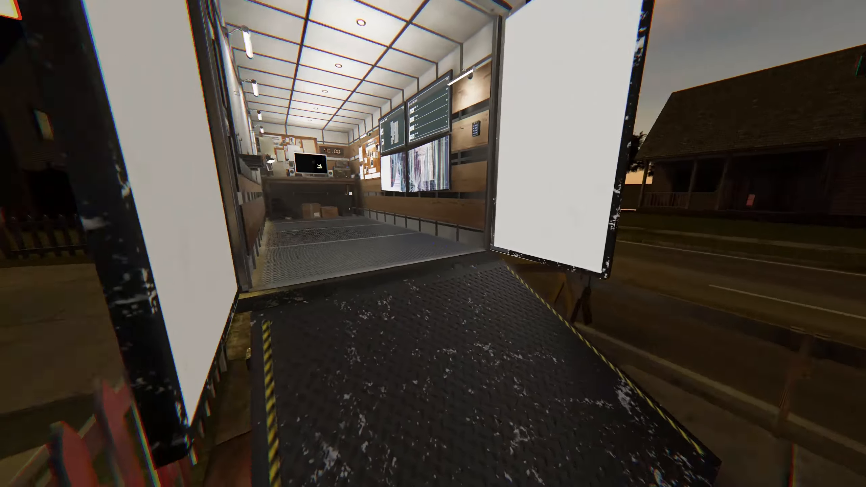
Walk from the truck up the lit path into the front hallway
key(w)
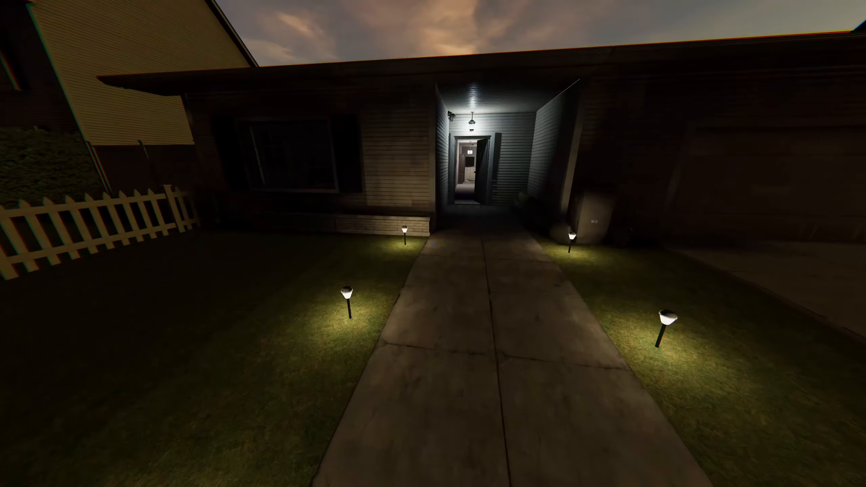
key(w)
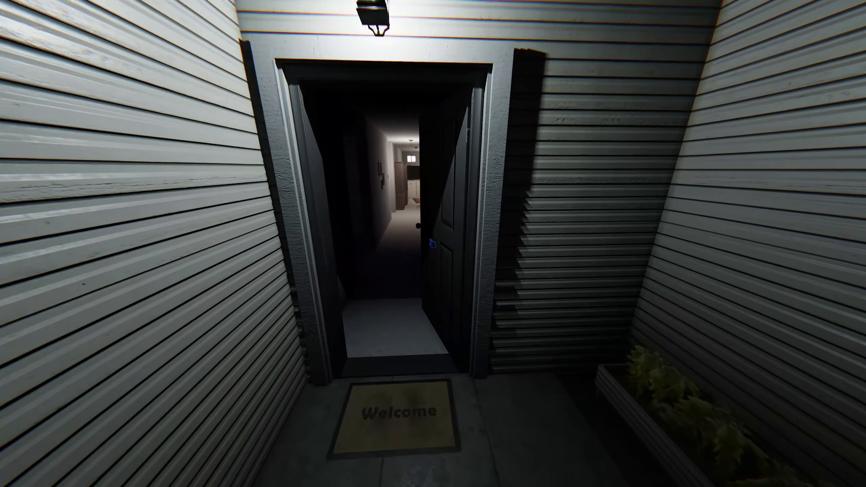
key(w)
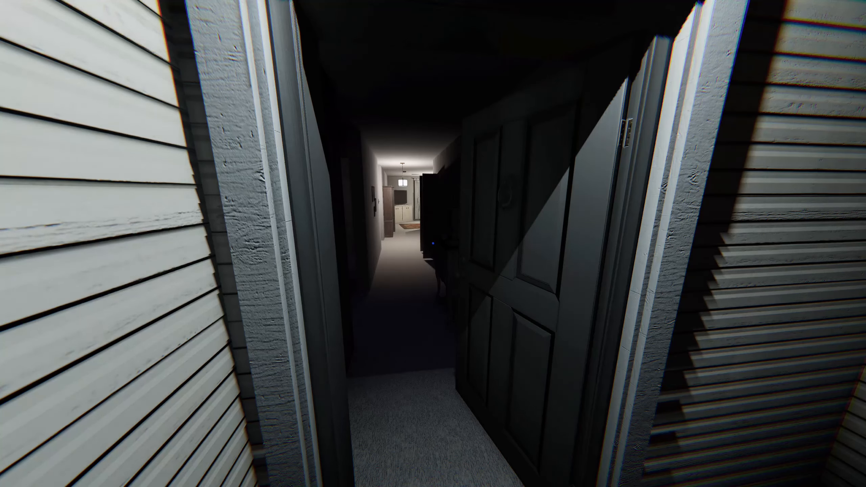
mouse_move(433, 244)
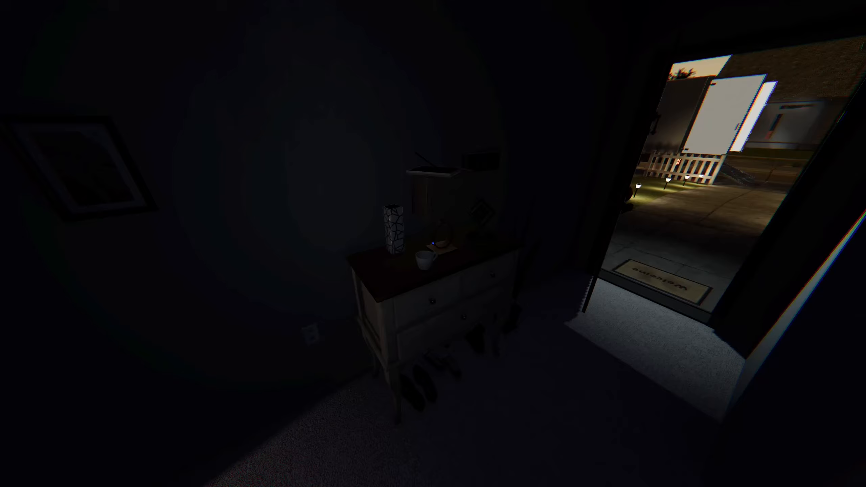
mouse_move(433, 243)
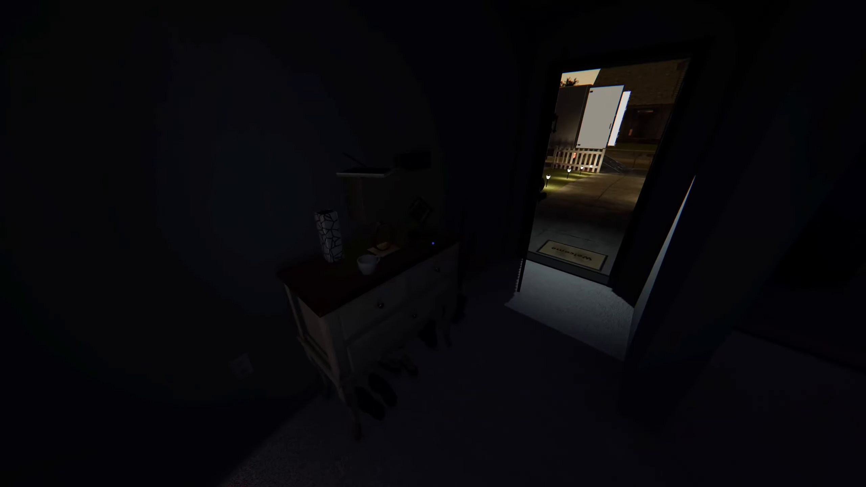
mouse_move(433, 243)
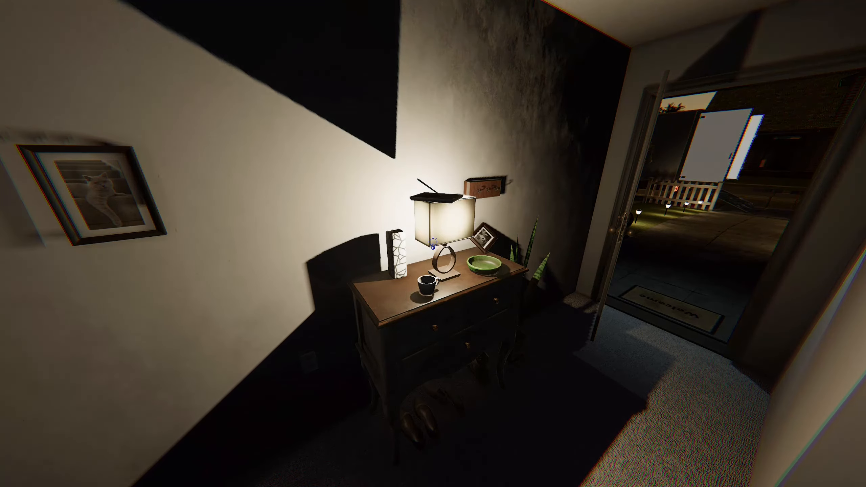
mouse_move(433, 244)
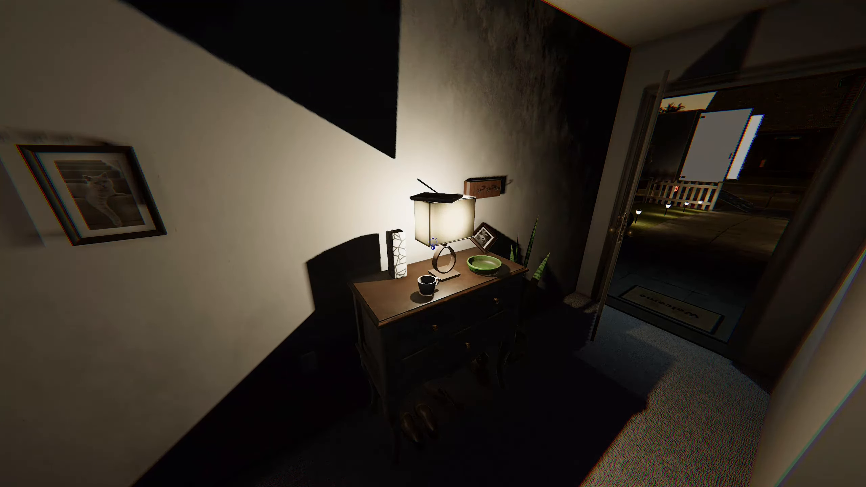
mouse_move(432, 244)
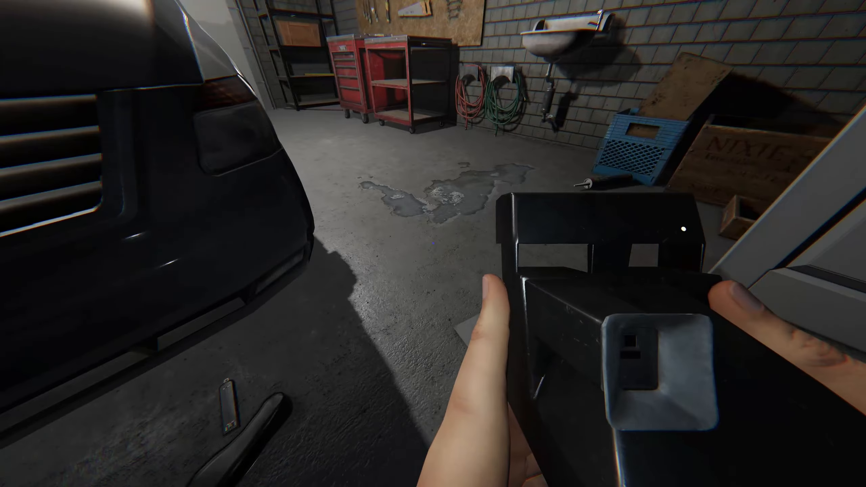
mouse_move(432, 243)
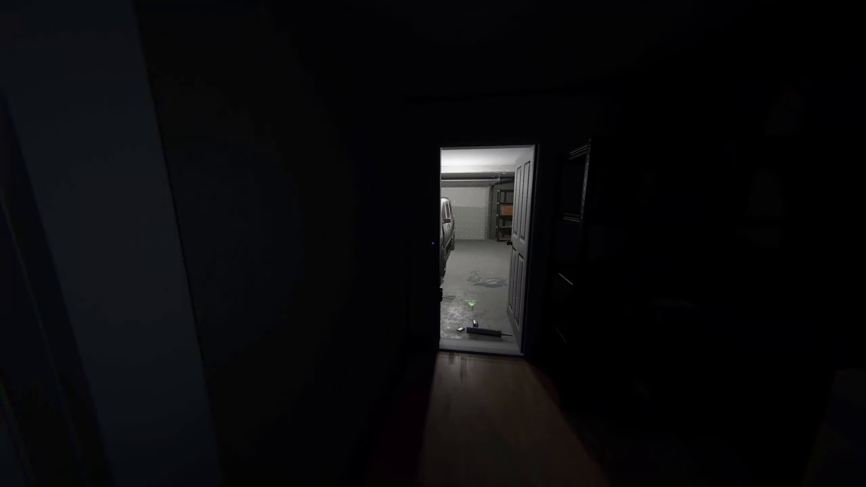
mouse_move(433, 244)
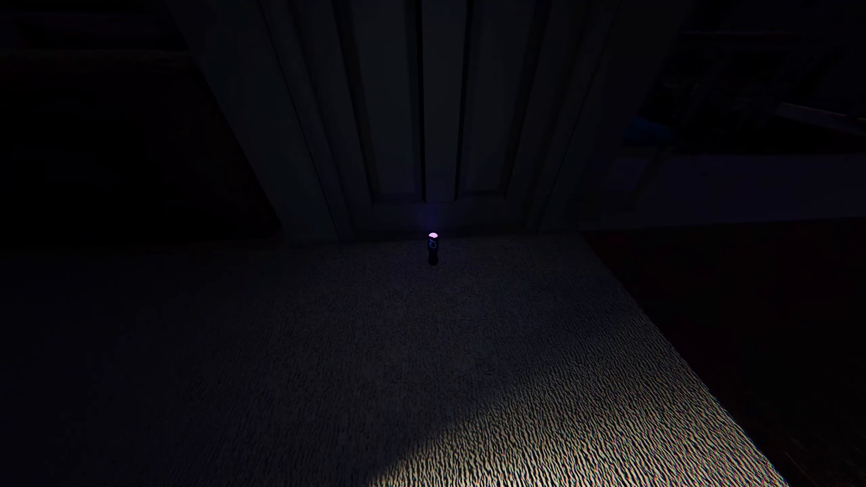
mouse_move(433, 243)
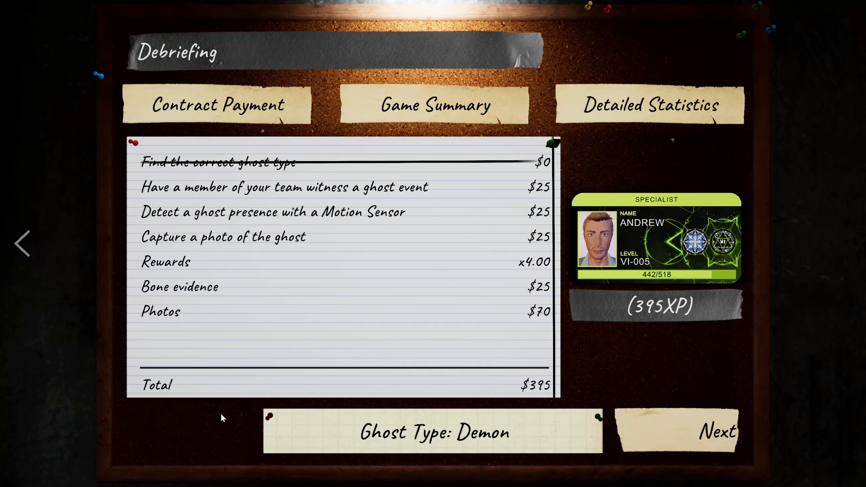
mouse_move(689, 458)
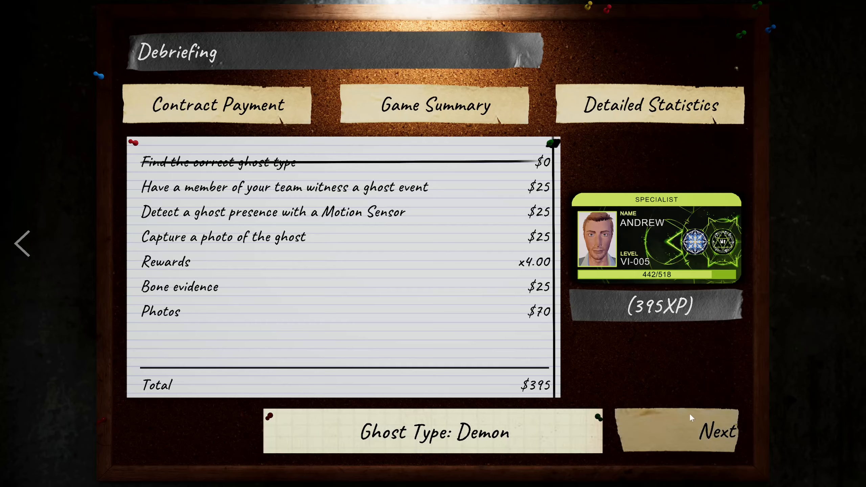
Mark the Demon evidence in the journal, then continue from the $395 debriefing to the lobby
click(717, 431)
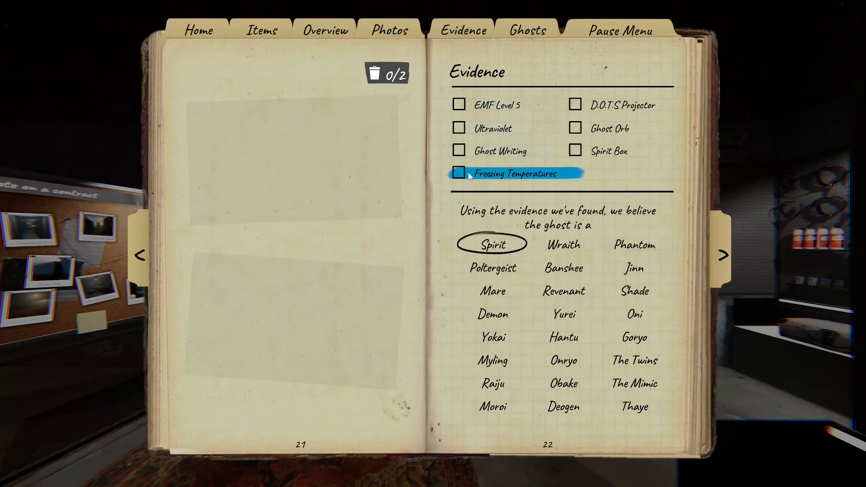
click(458, 173)
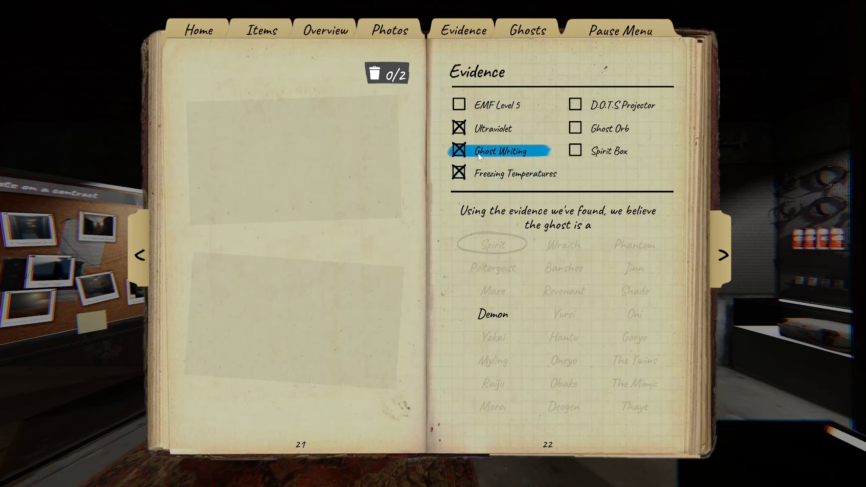
click(458, 150)
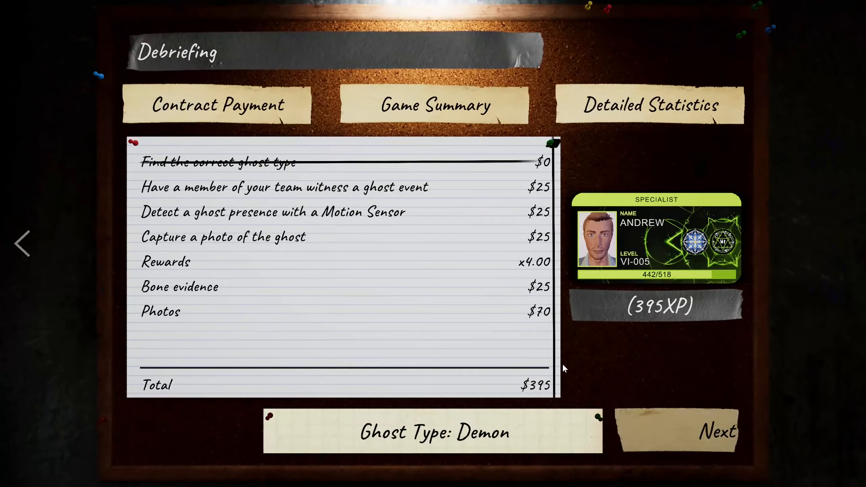
click(717, 432)
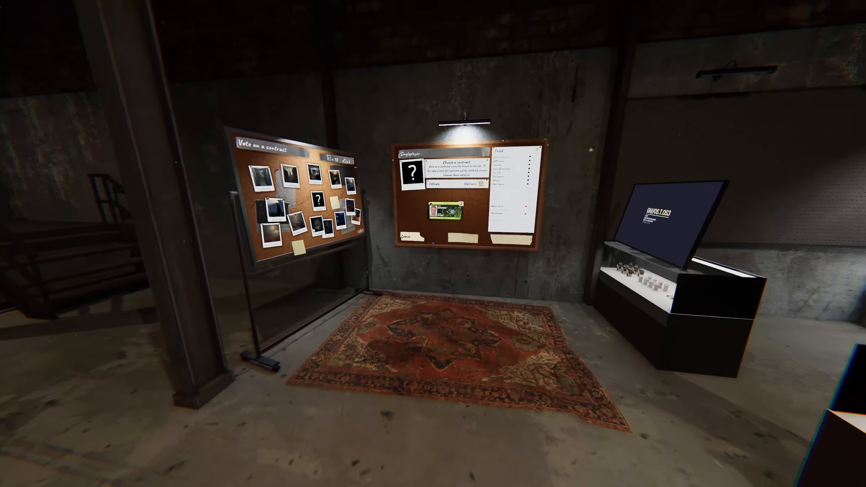
mouse_move(432, 243)
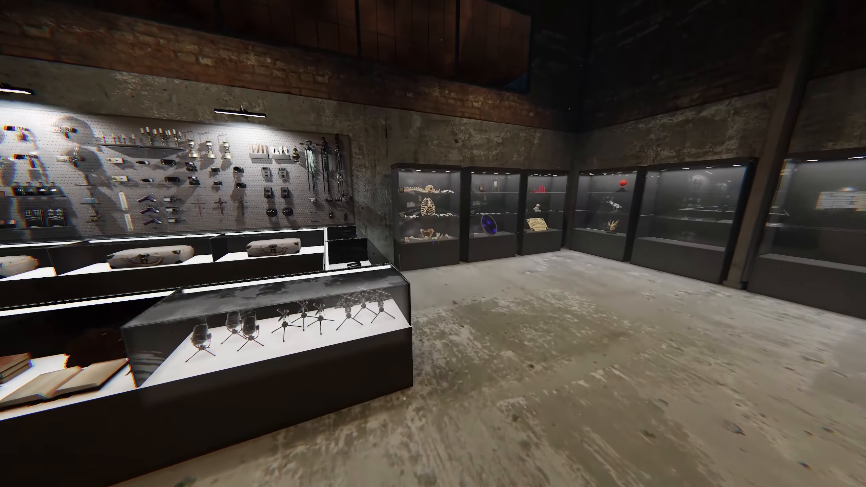
mouse_move(433, 244)
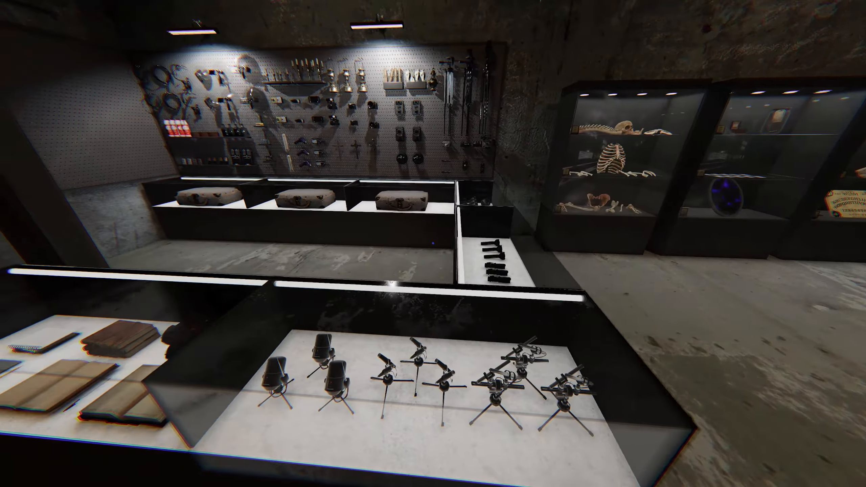
mouse_move(433, 243)
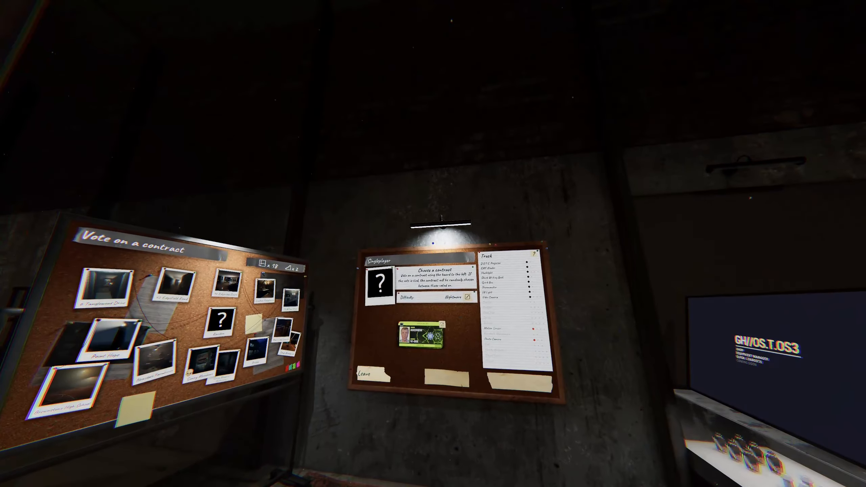